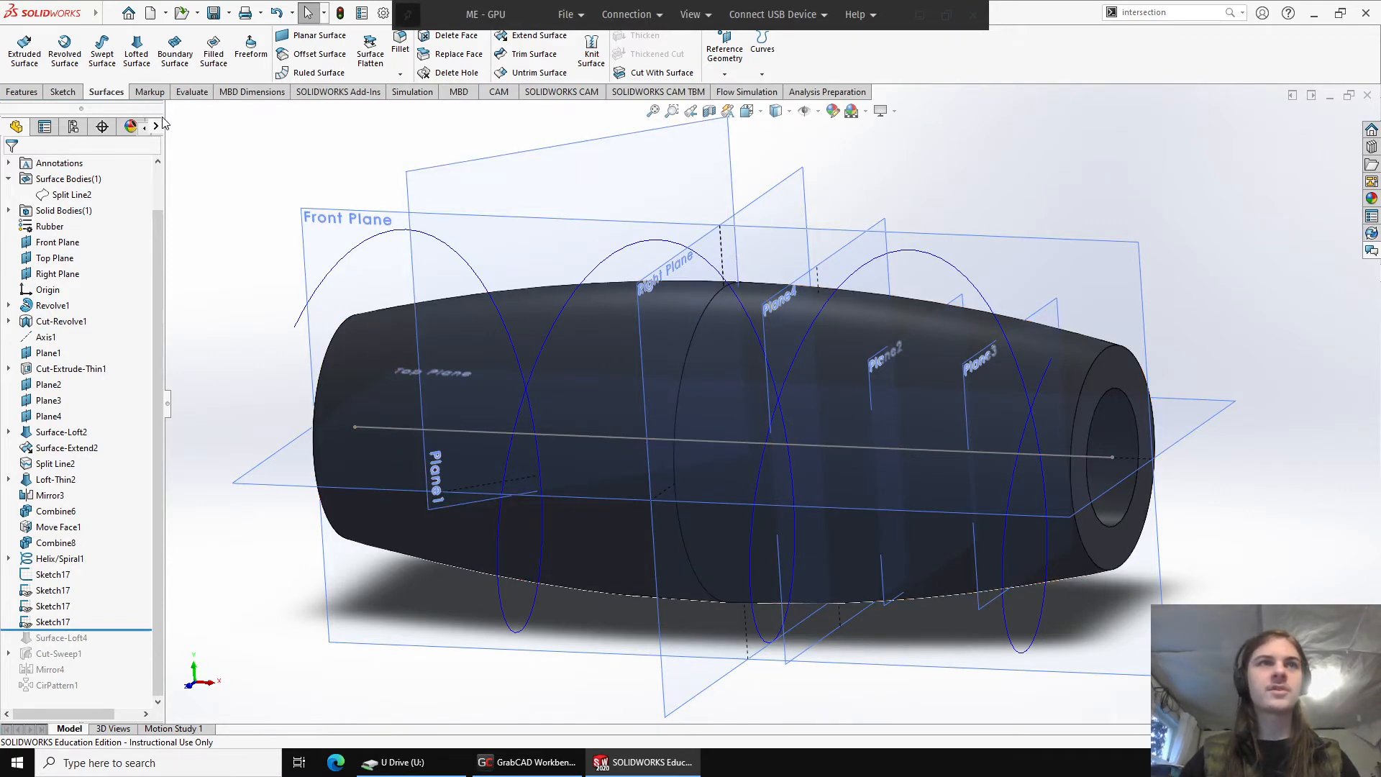
Step: Create a lofted surface using Helix/Spiral1 as the profile
click(137, 46)
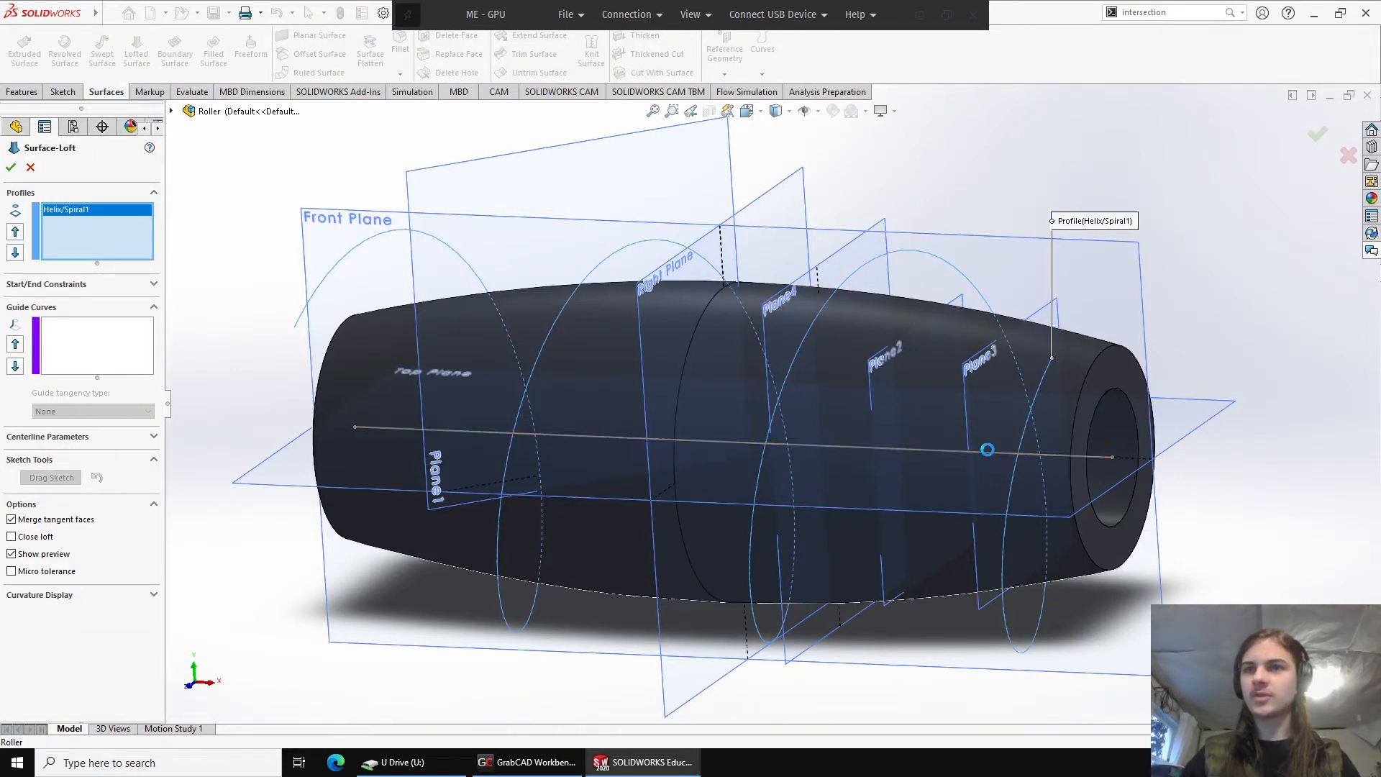
click(10, 167)
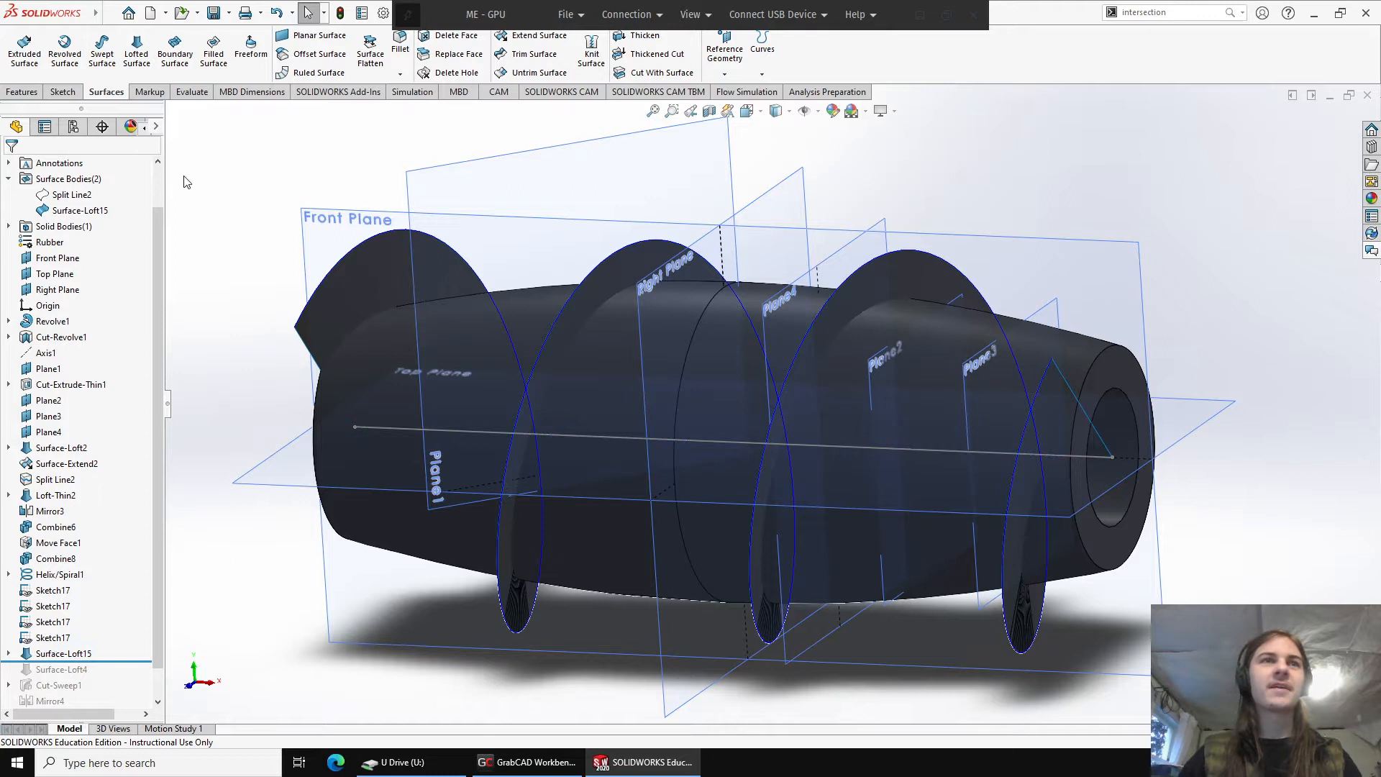
Step: Sketch an intersection curve between the loft surface faces and the roller body face
click(62, 93)
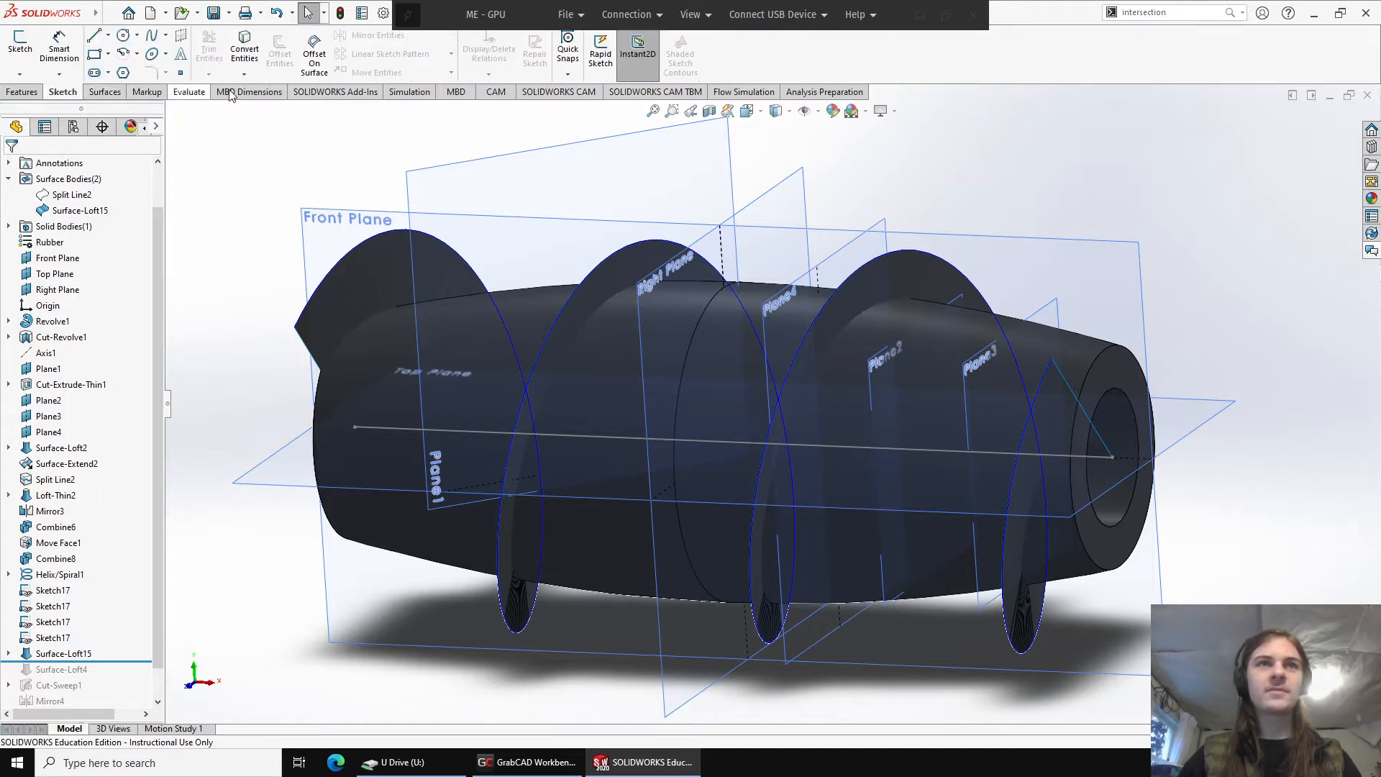
click(248, 92)
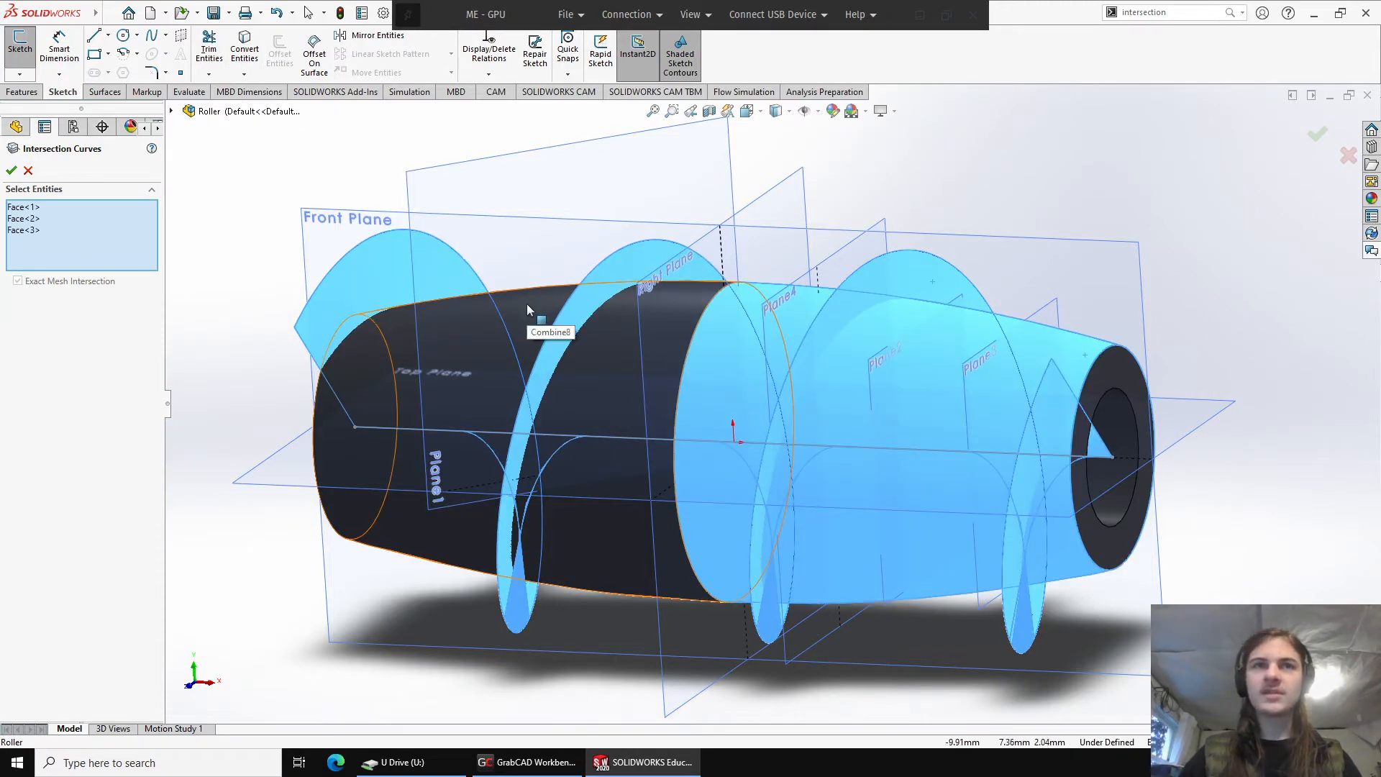
click(12, 169)
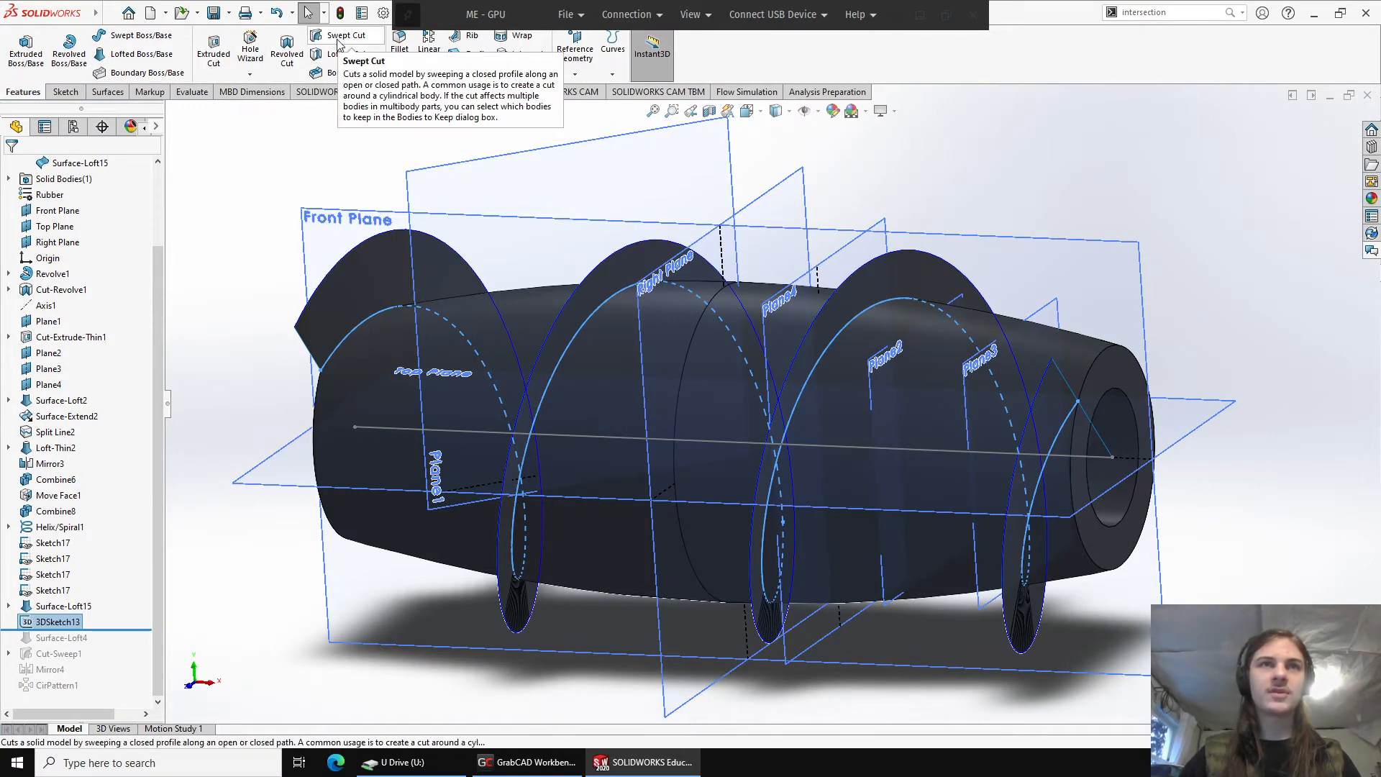
Step: Add a swept cut with a 0.50mm circular profile along 3DSketch13
click(345, 35)
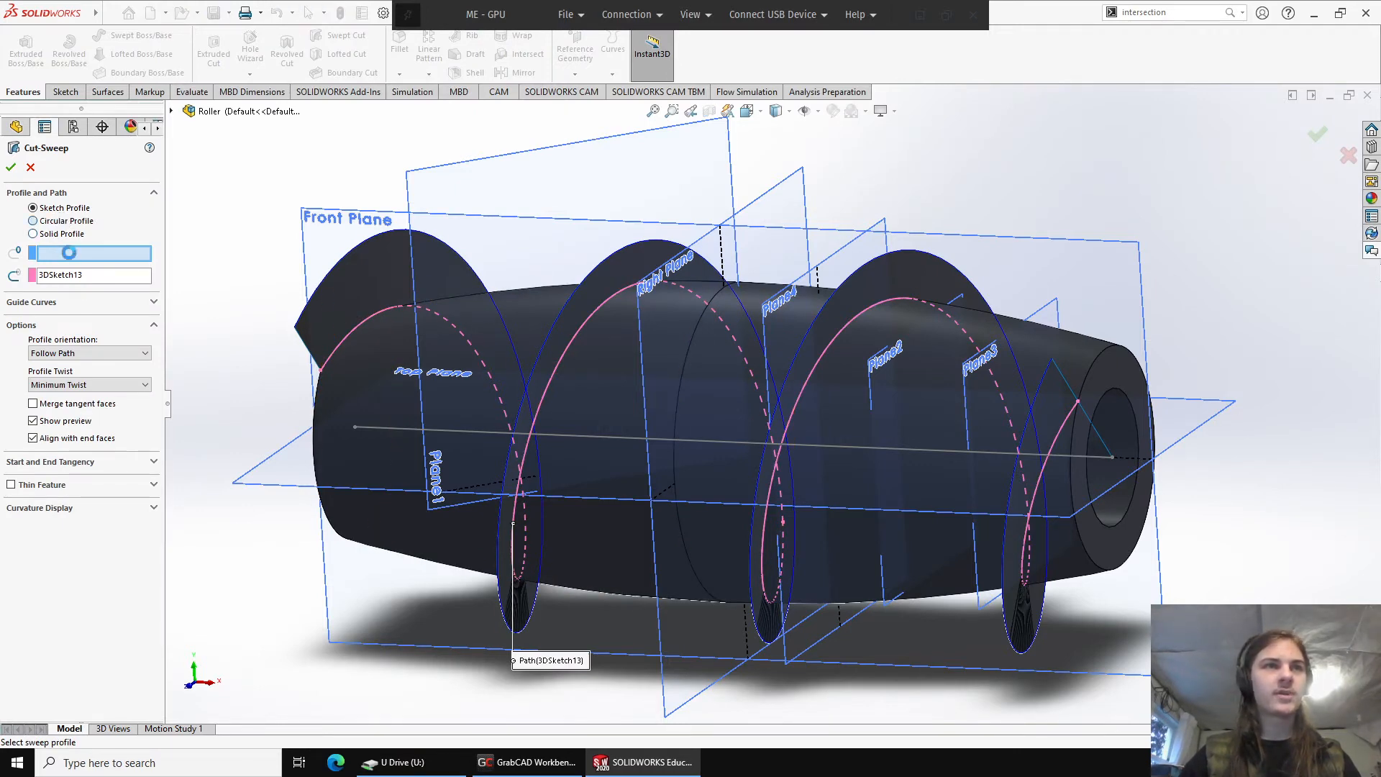
click(34, 220)
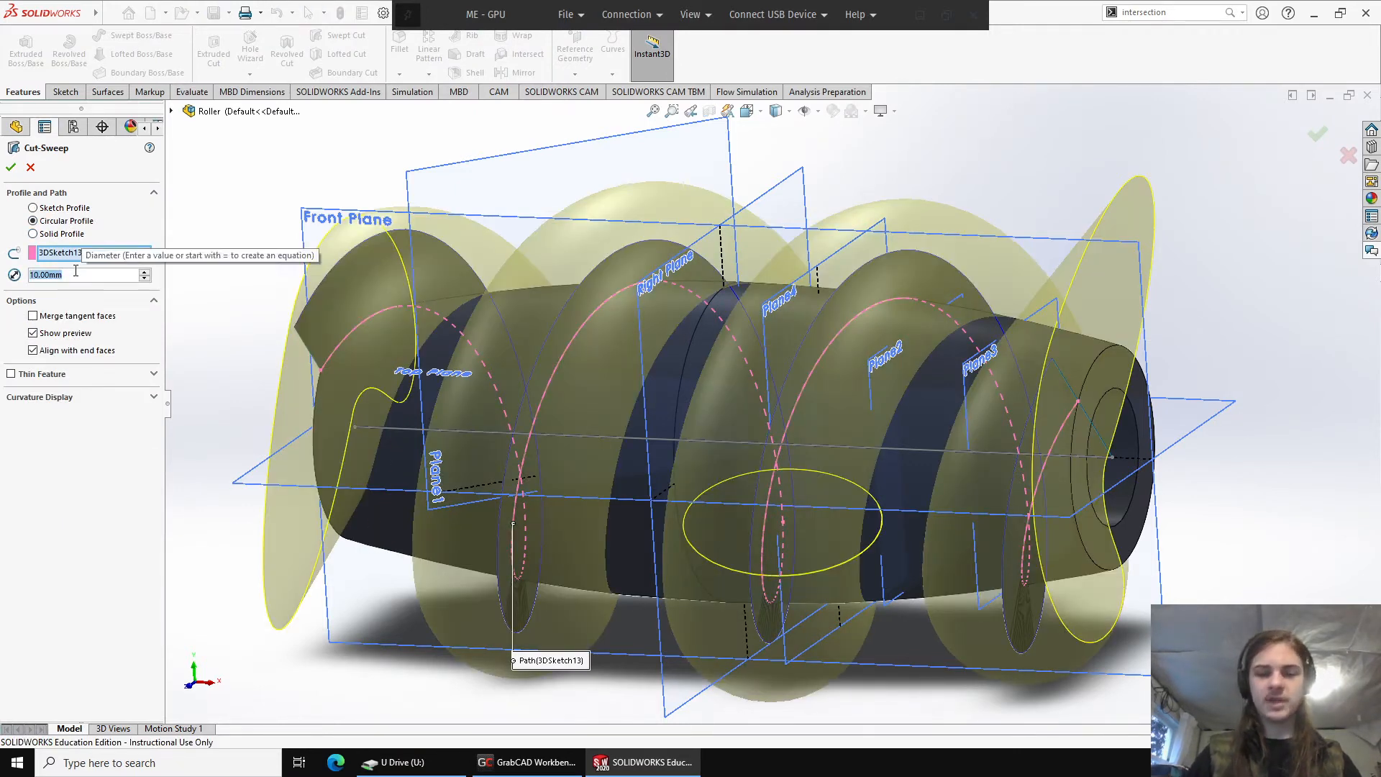
text(0.50mm)
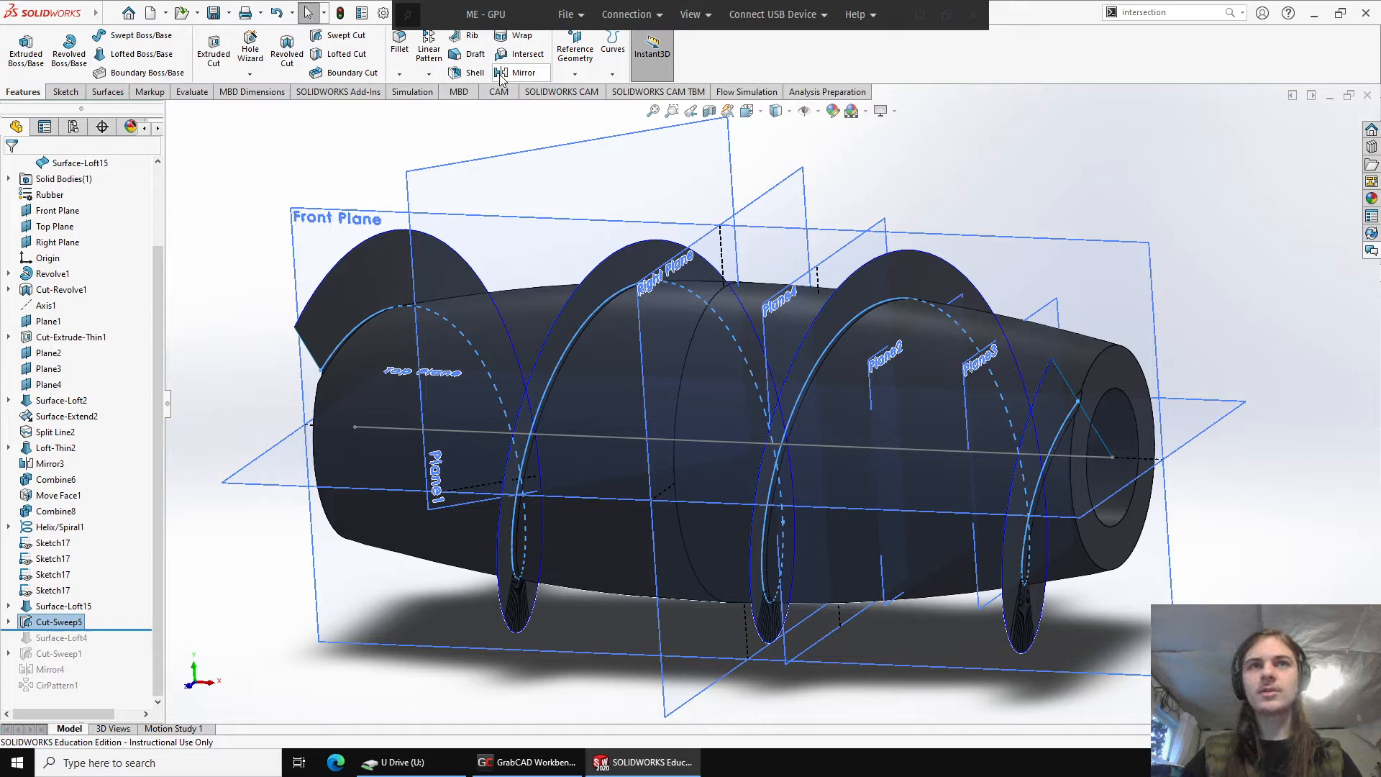
Step: Mirror Cut-Sweep5 across the Right Plane
click(524, 72)
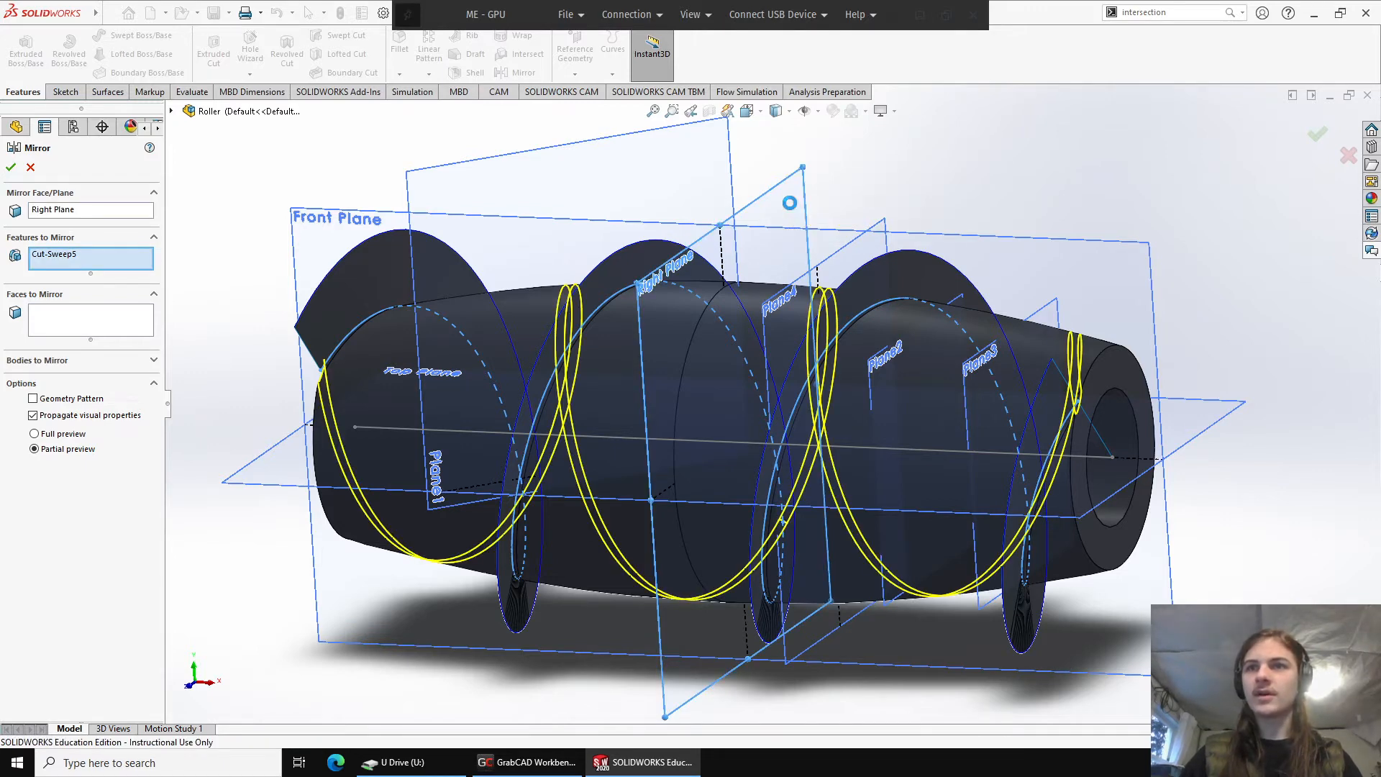
click(10, 166)
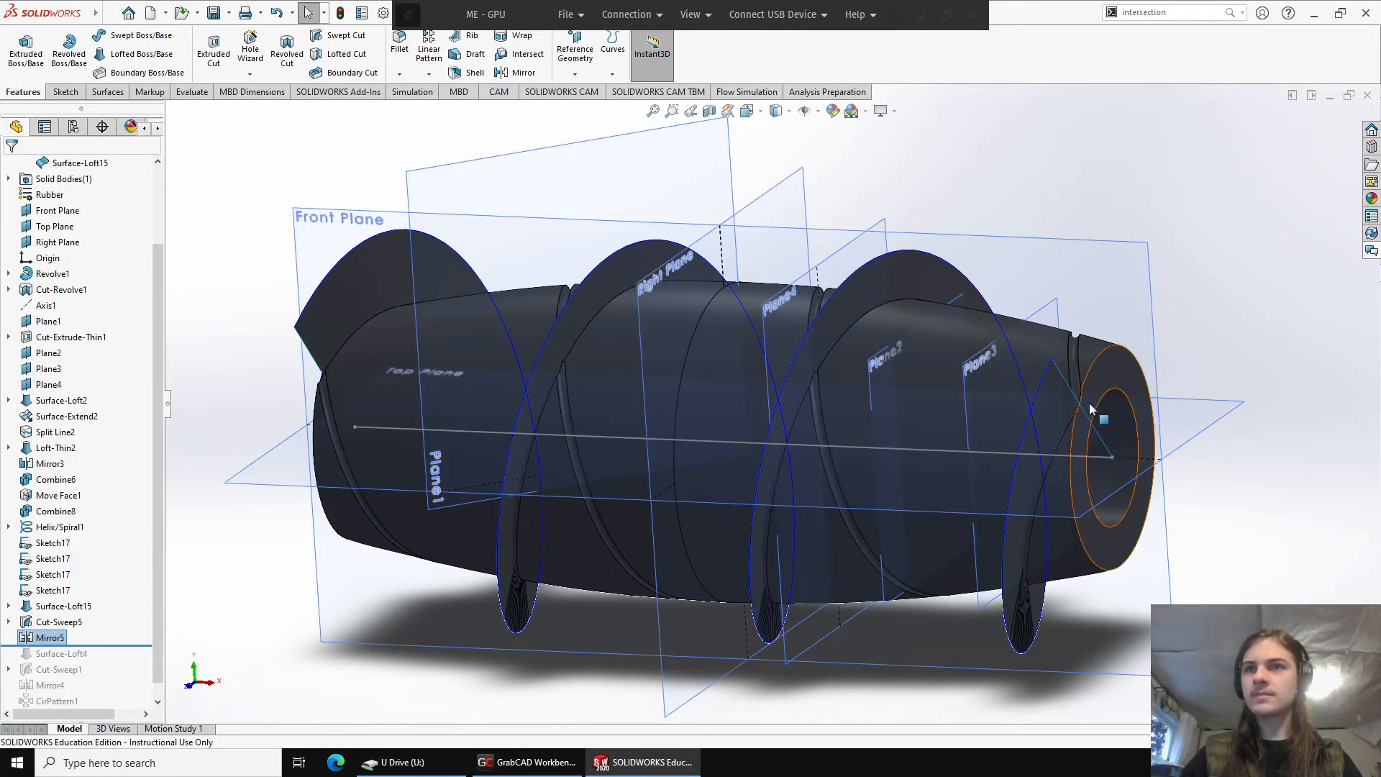
Step: Hide Surface-Loft15, leaving the crossing spiral grooves visible
click(79, 162)
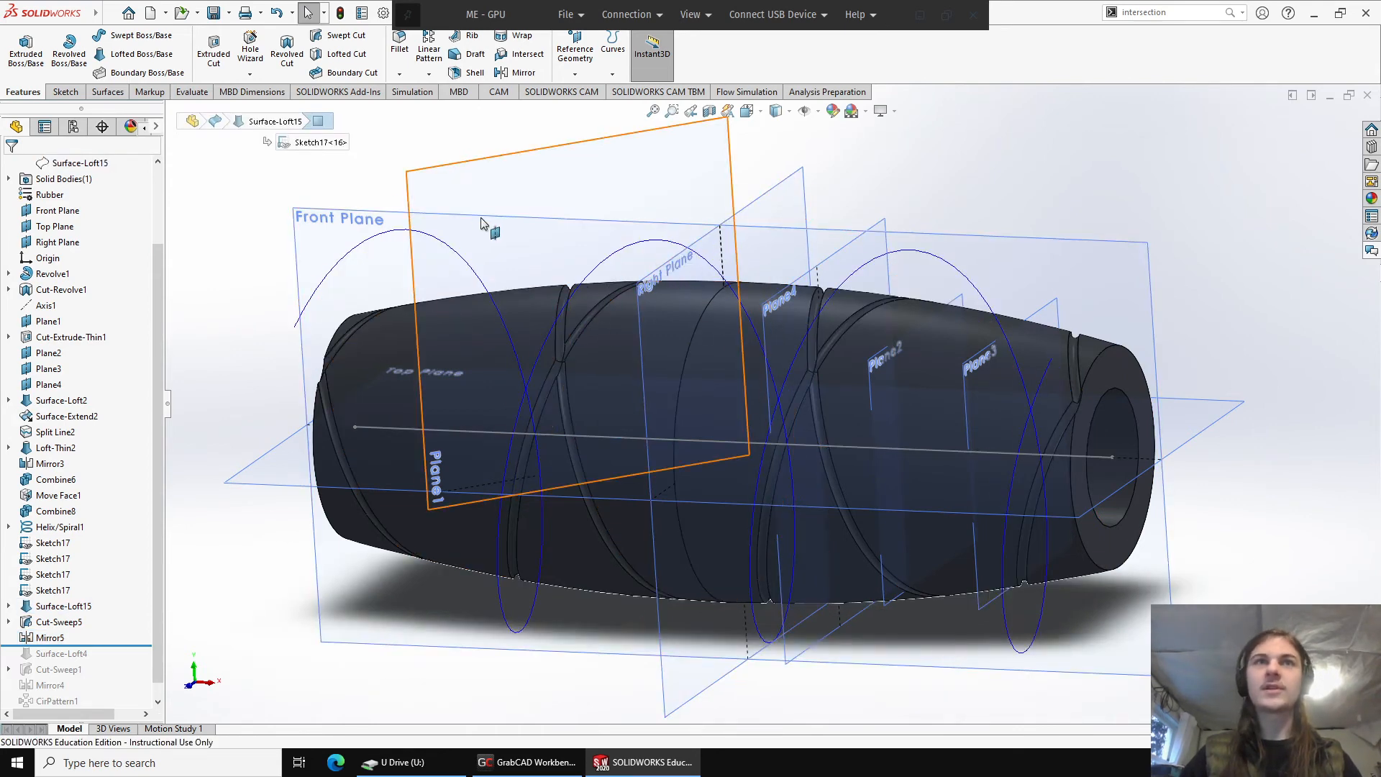
click(446, 73)
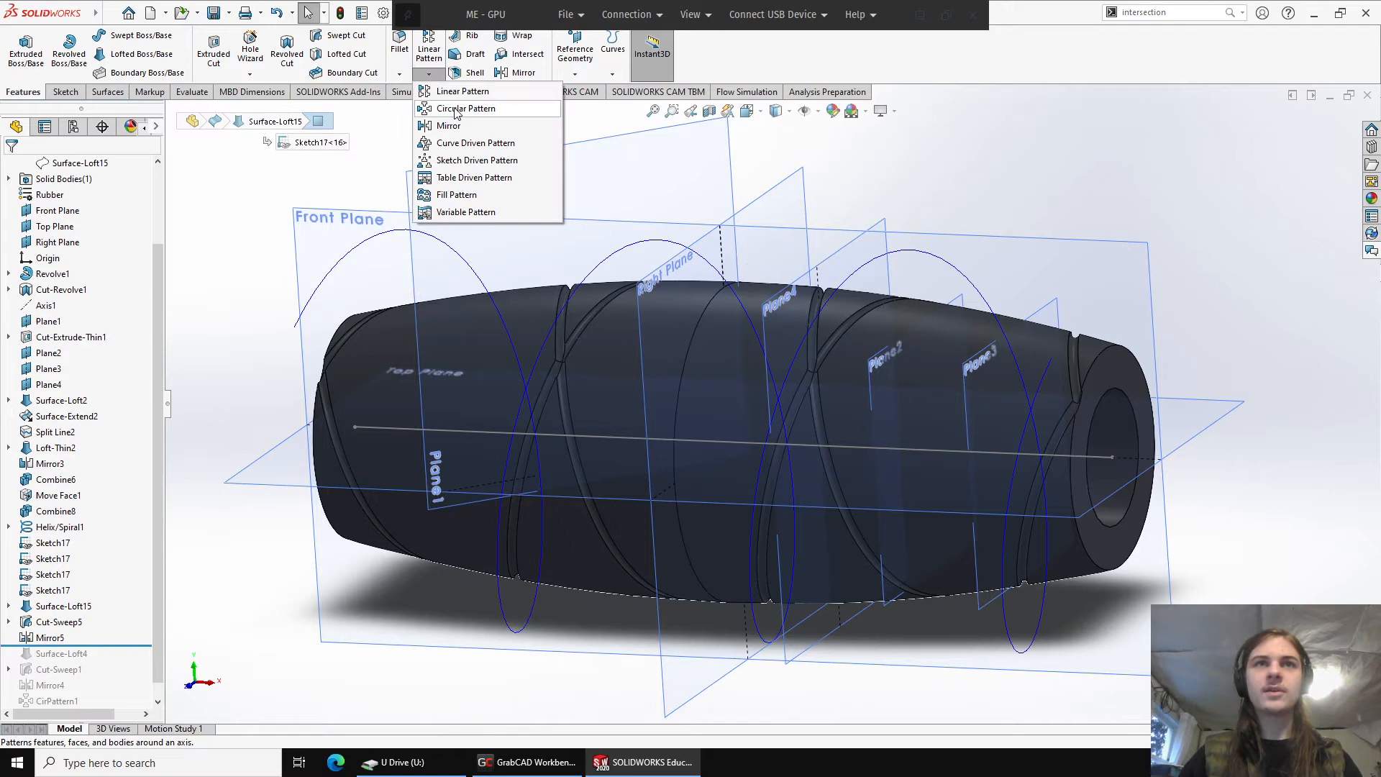
Step: Start a circular pattern using the roller's centre axis line as the direction
click(465, 108)
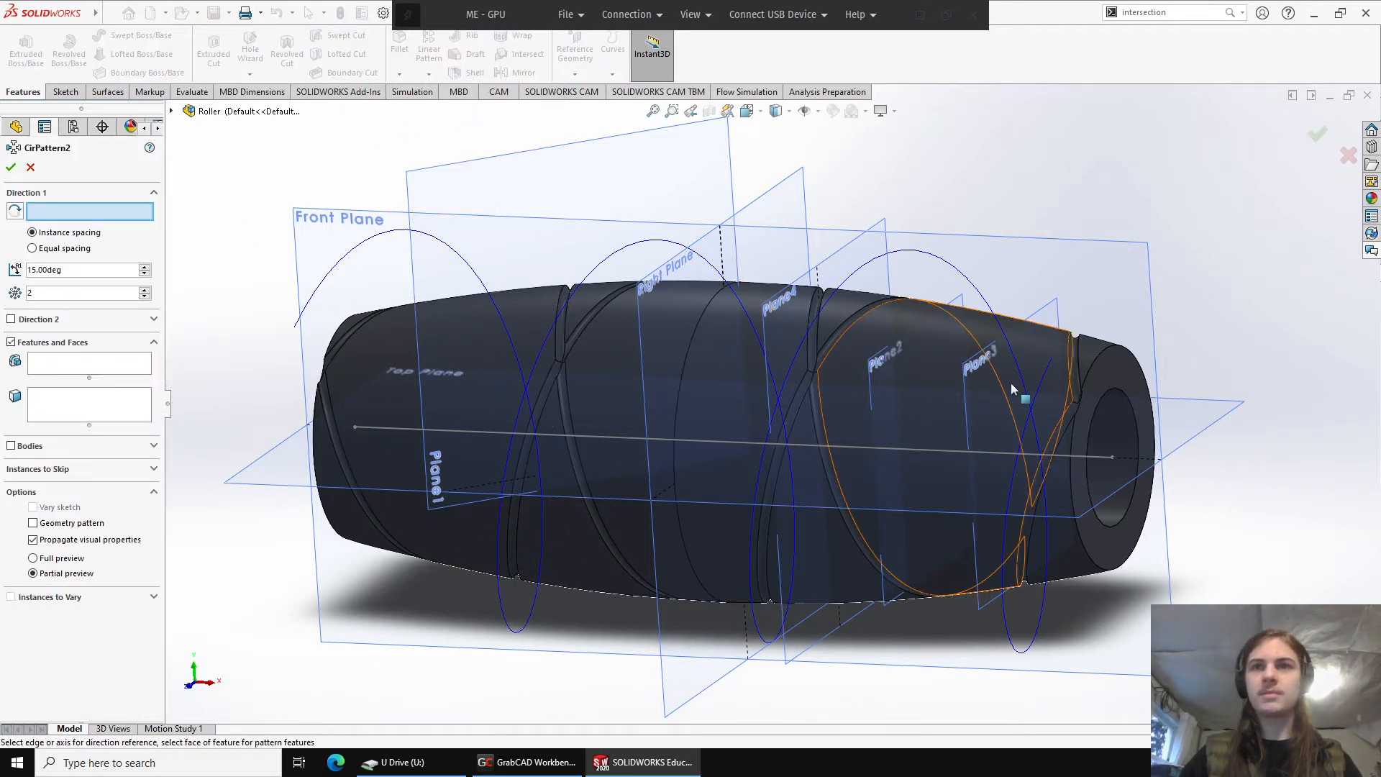
click(1105, 458)
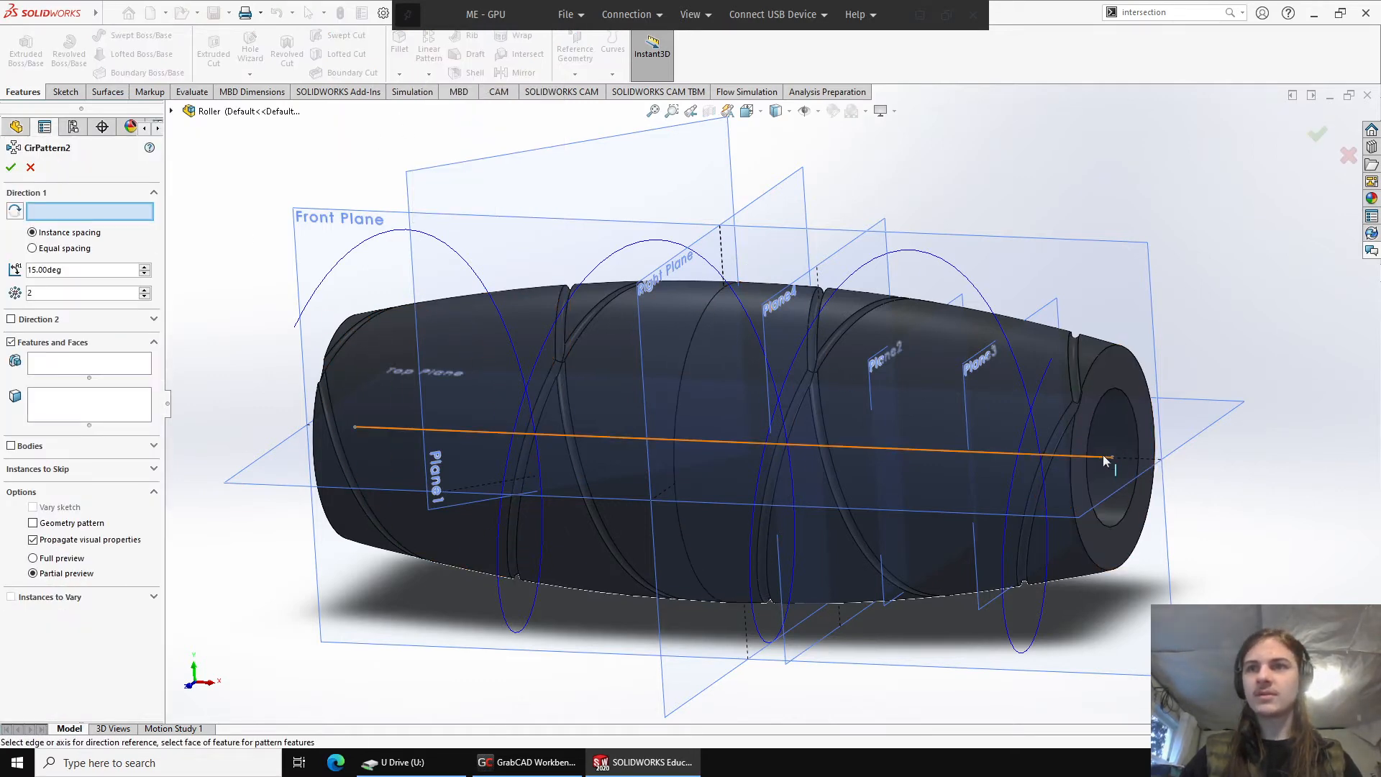
click(1105, 457)
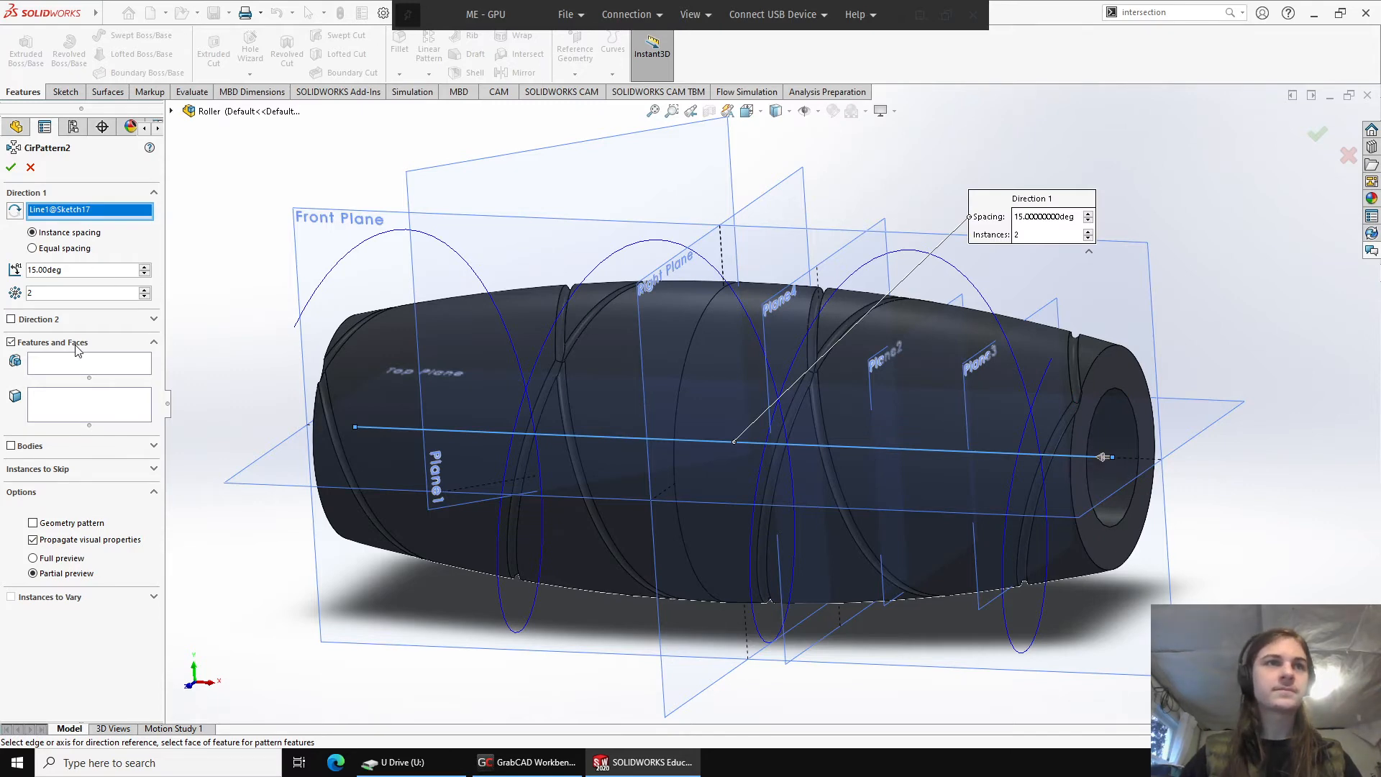
Step: Pattern Cut-Sweep5 and Mirror5 with 4 instances equally spaced over 360deg
click(571, 442)
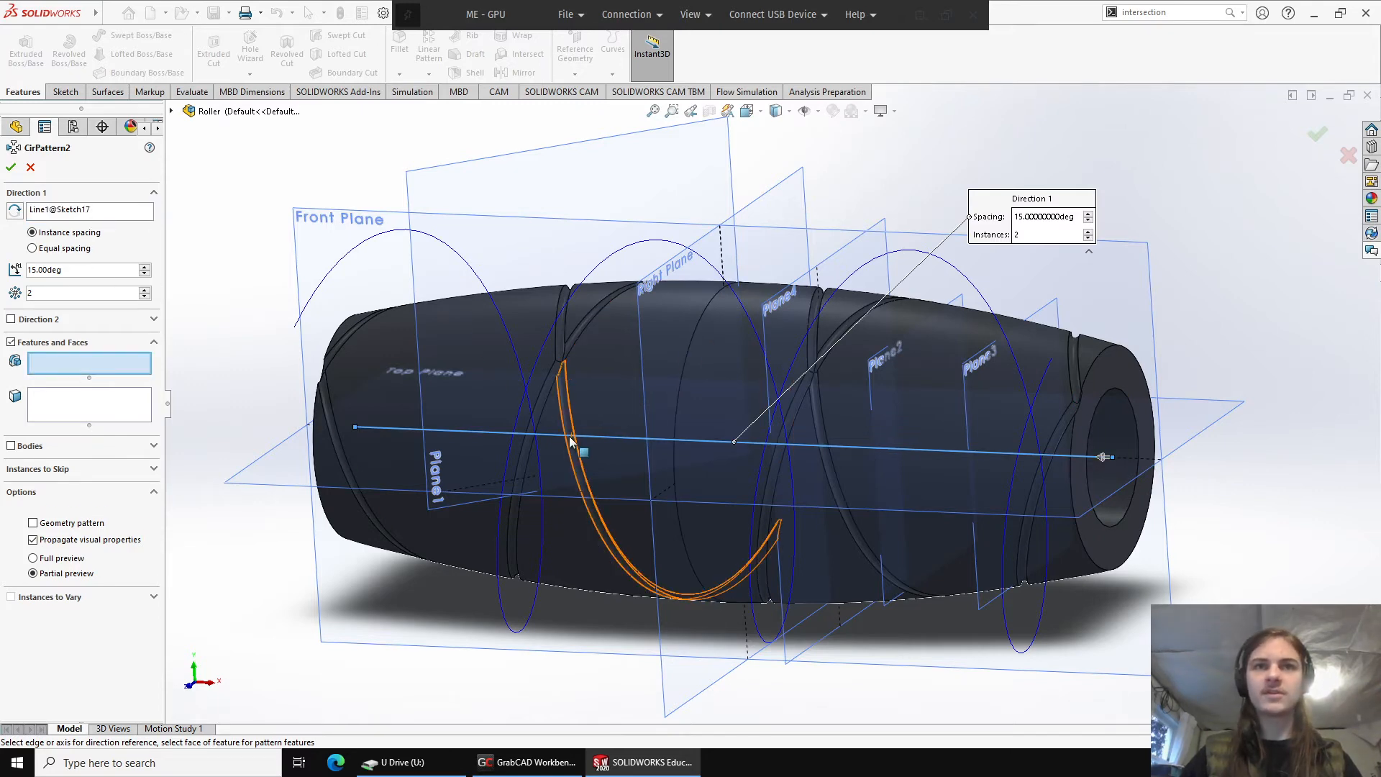
click(568, 391)
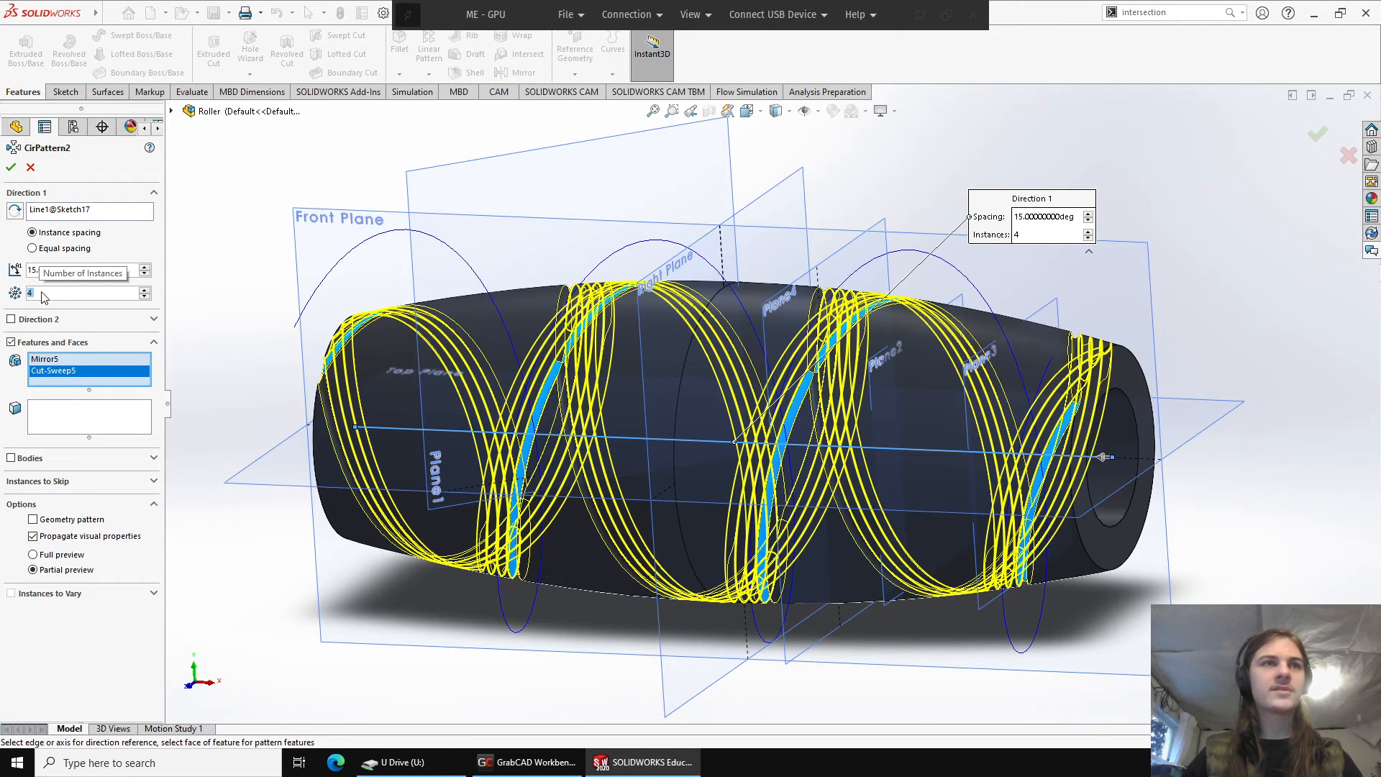
click(33, 248)
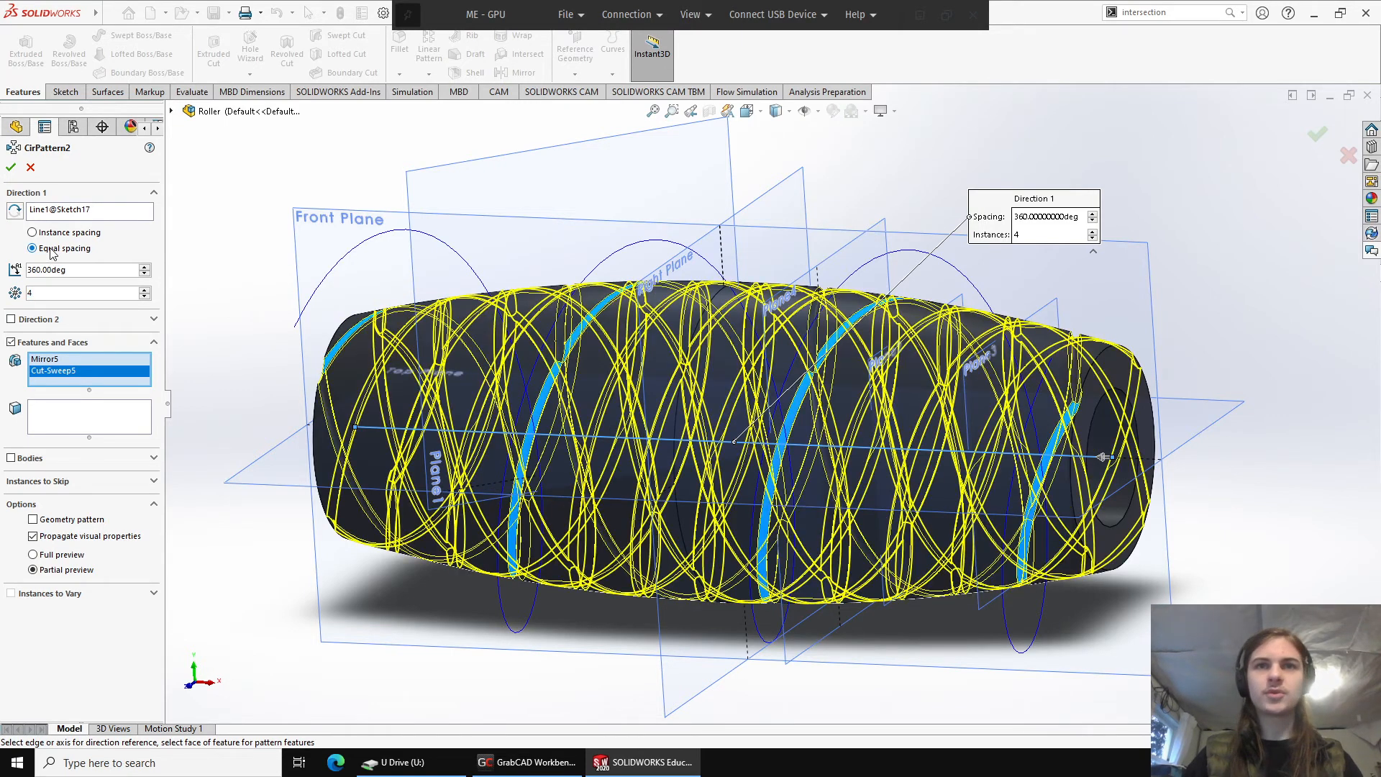